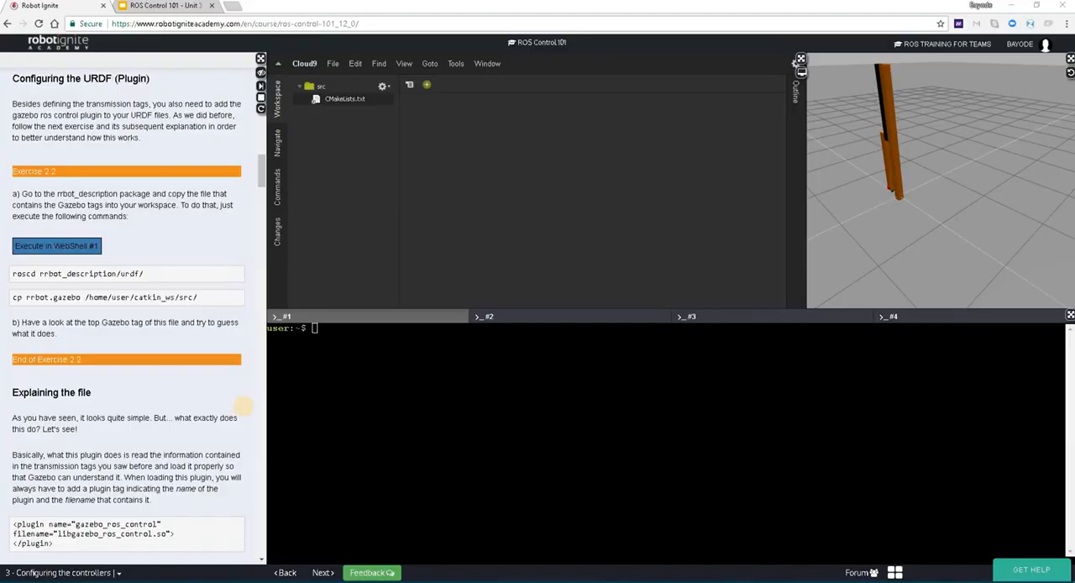
mouse_move(245, 410)
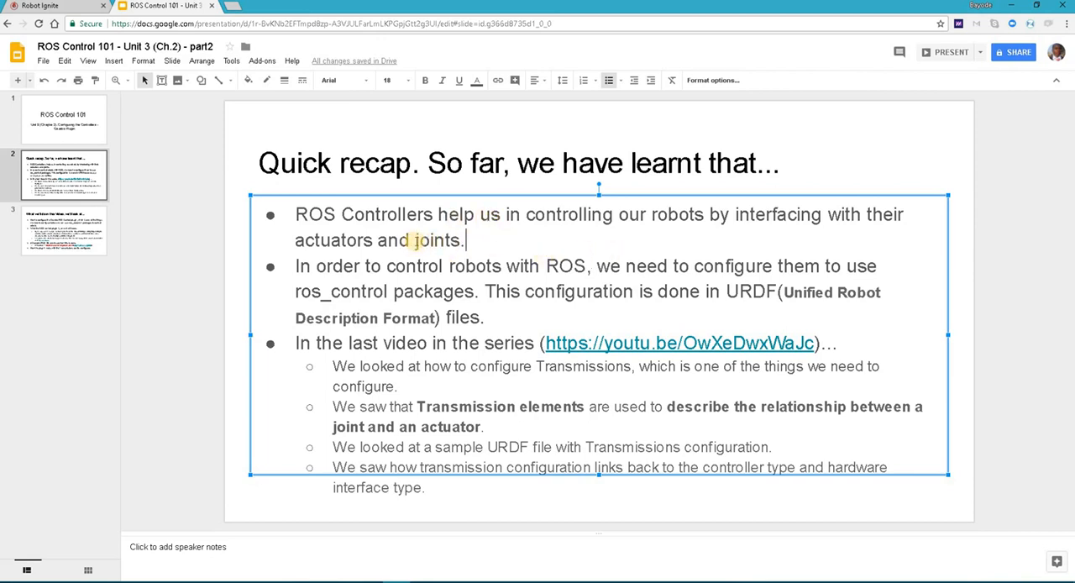
Step: Emphasise 'joints' and another word in the recap slide's first bullet, then clear the highlight
double_click(434, 240)
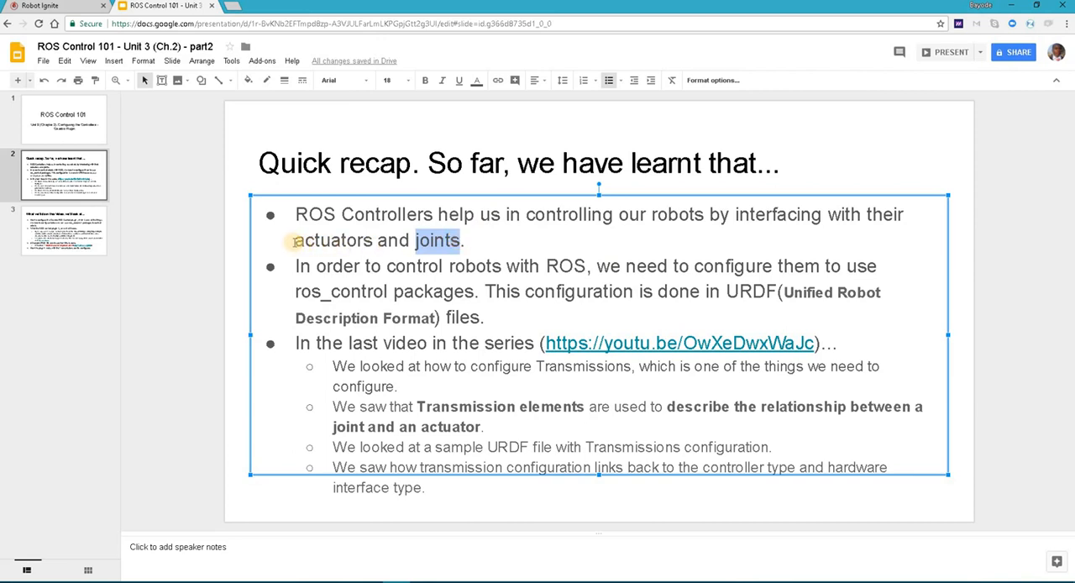
double_click(333, 241)
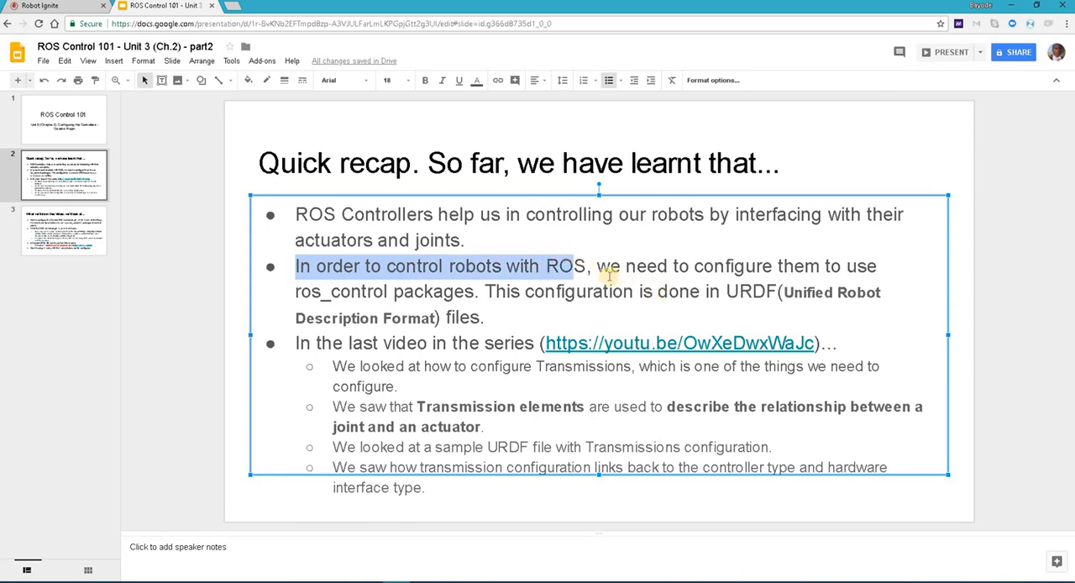
mouse_move(322, 306)
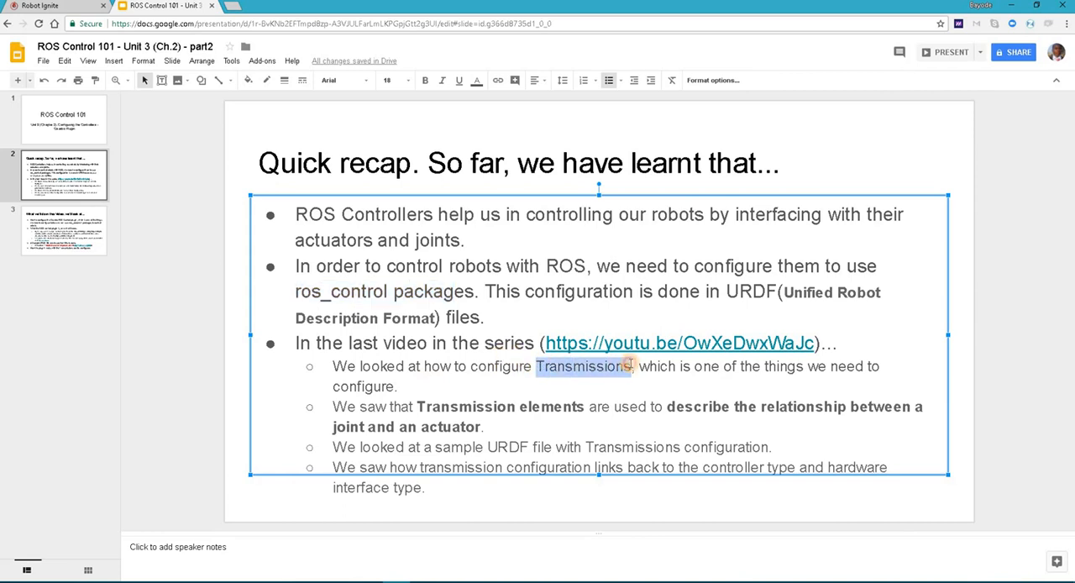
click(386, 79)
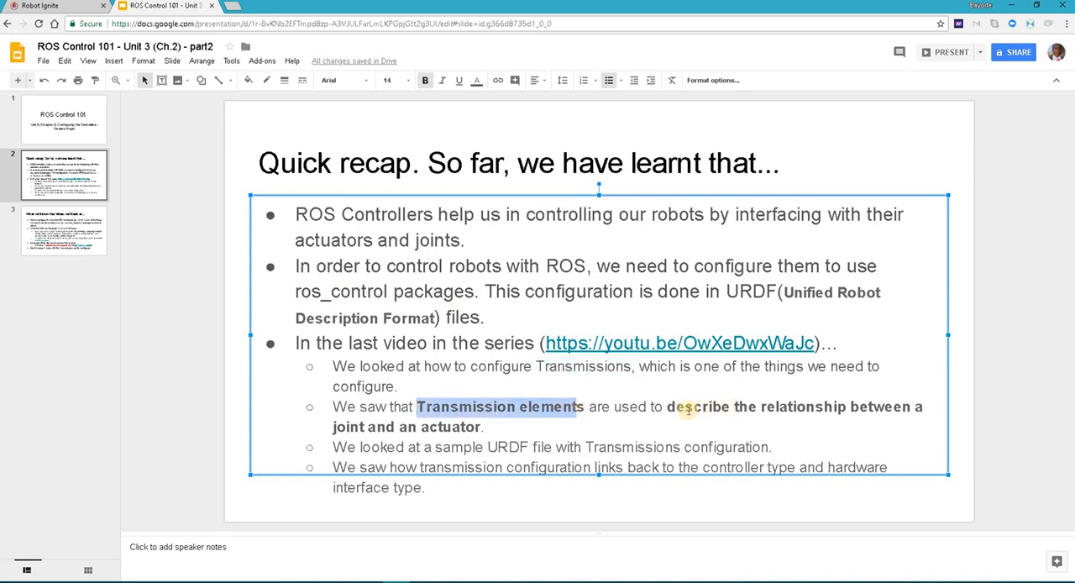
Step: Highlight 'Transmission elements', 'describe' and the joint-and-actuator relationship phrase on the recap slide
drag(668, 407, 484, 427)
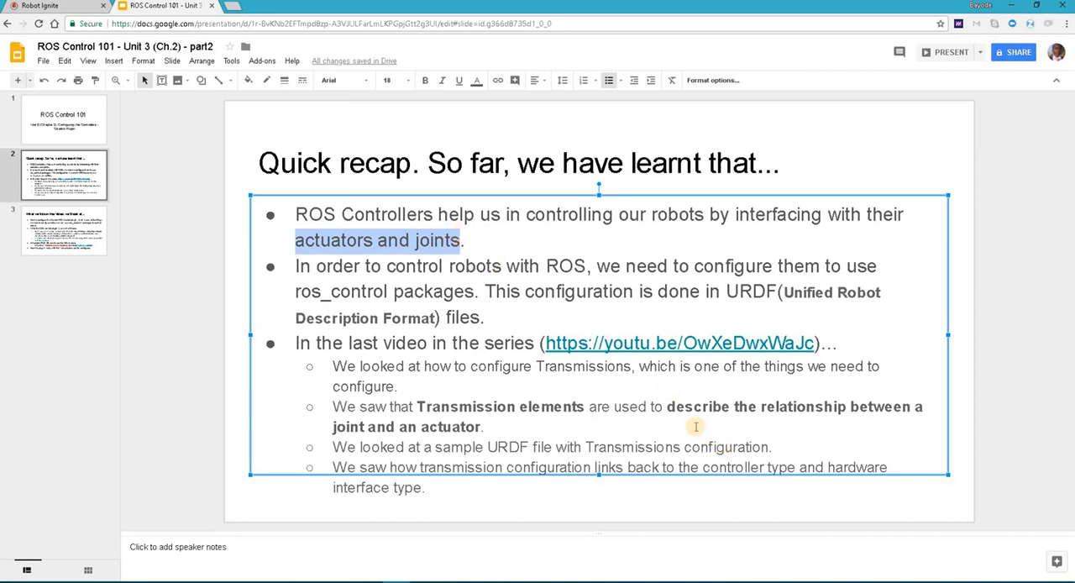
double_click(696, 407)
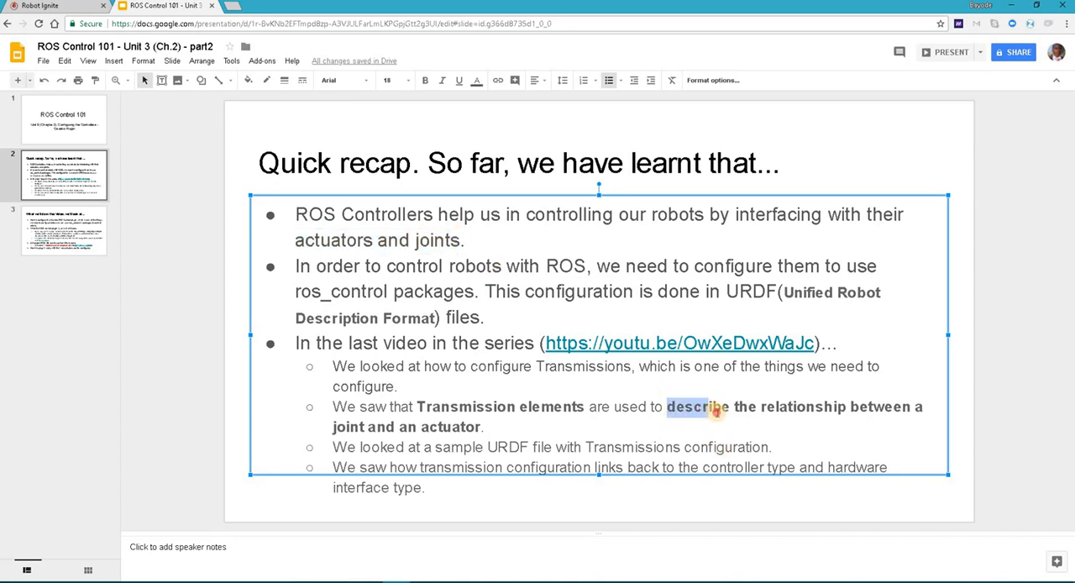
drag(665, 407, 484, 427)
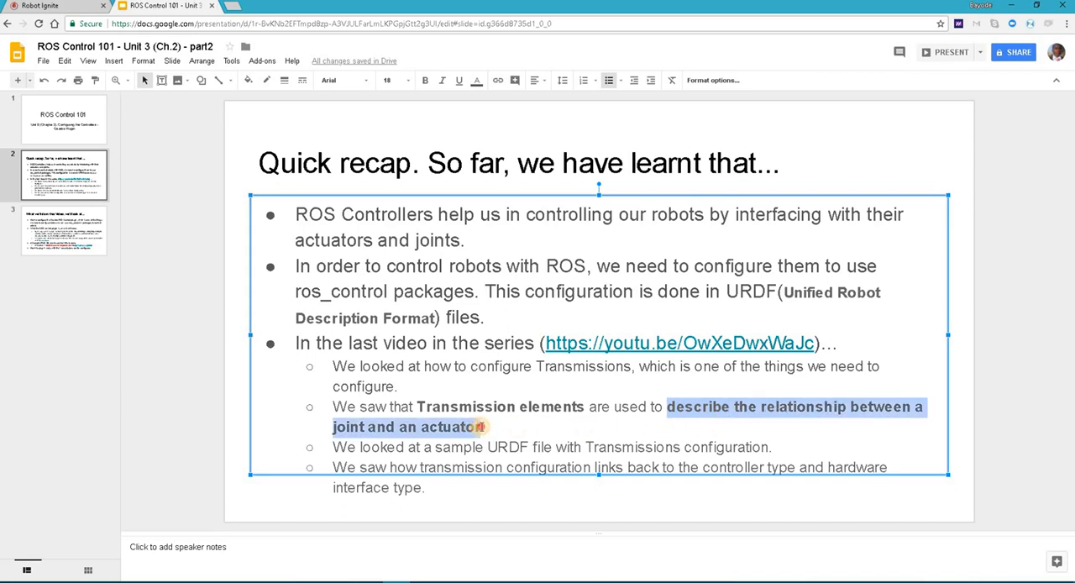
click(387, 79)
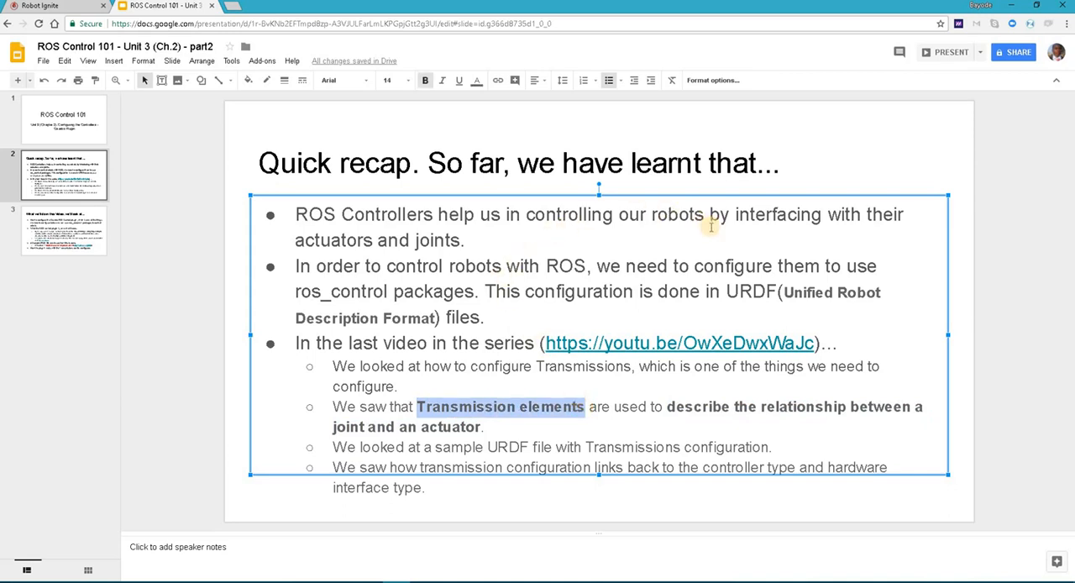
mouse_move(673, 407)
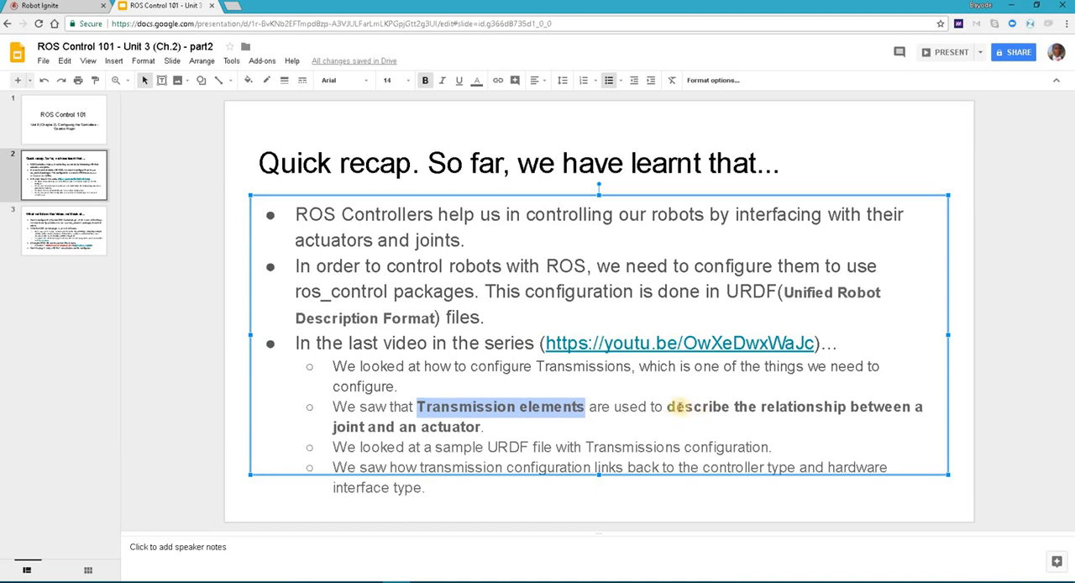
drag(669, 407, 473, 427)
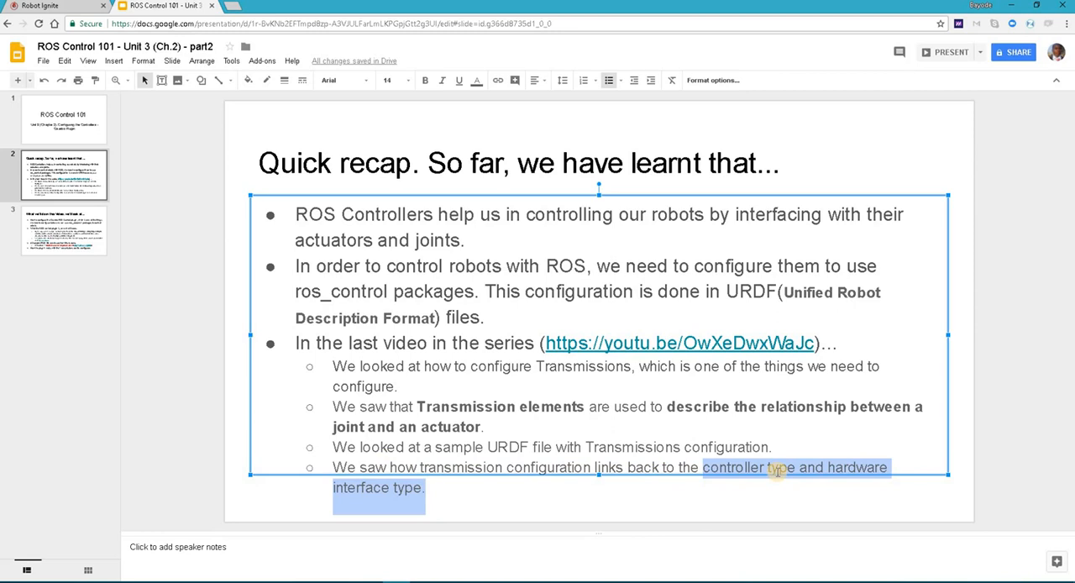
Step: Highlight 'hardware interface type', then move to the slide listing this video's topics
click(776, 467)
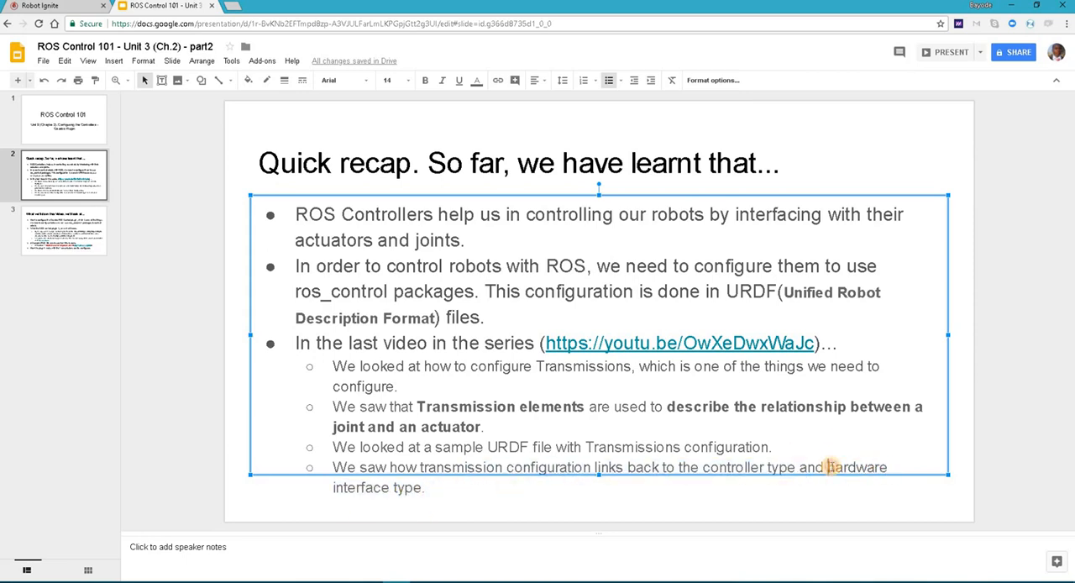
double_click(857, 467)
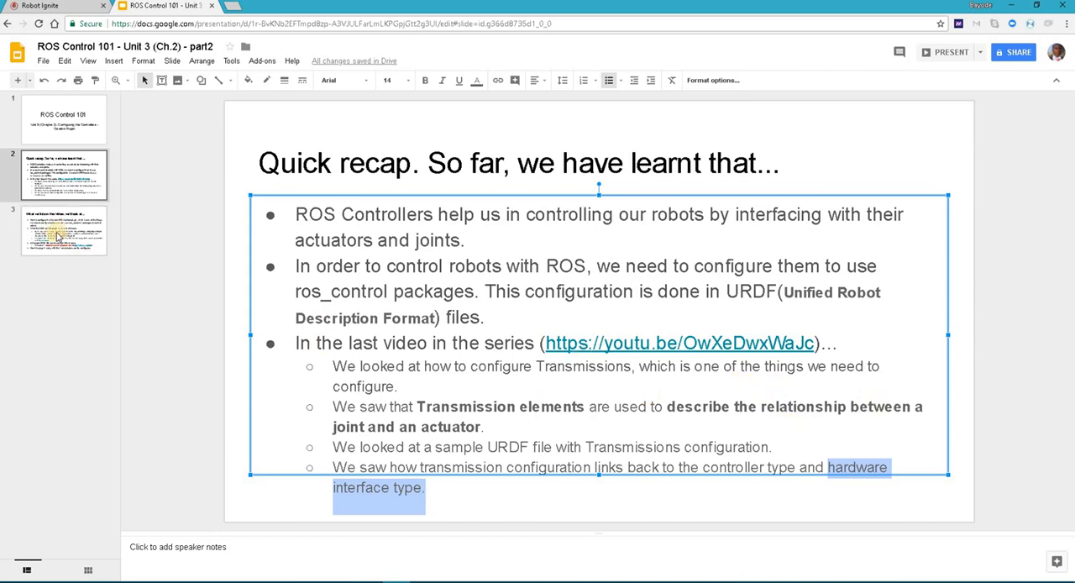
click(64, 232)
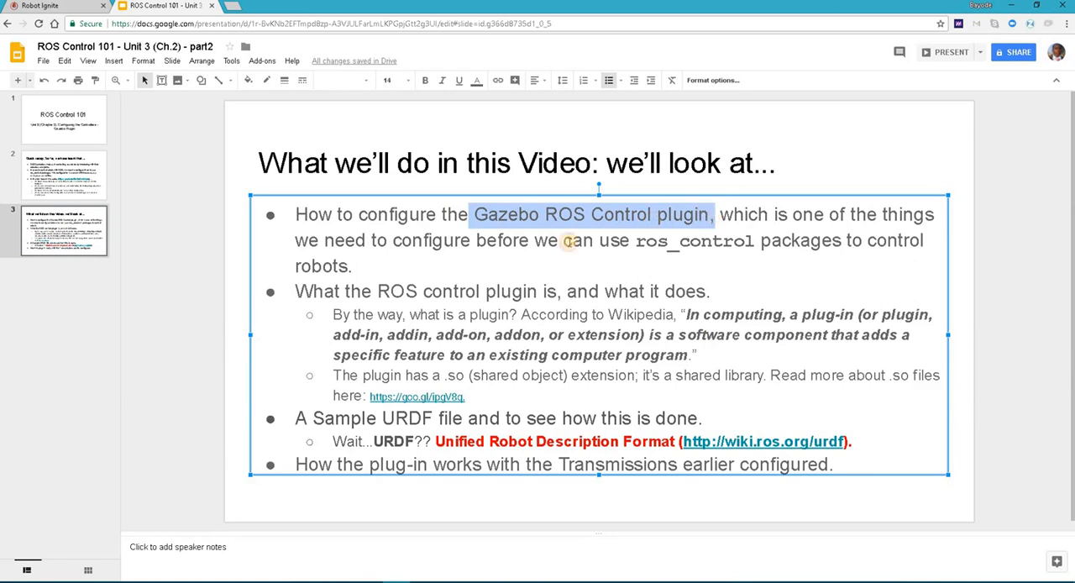
click(297, 292)
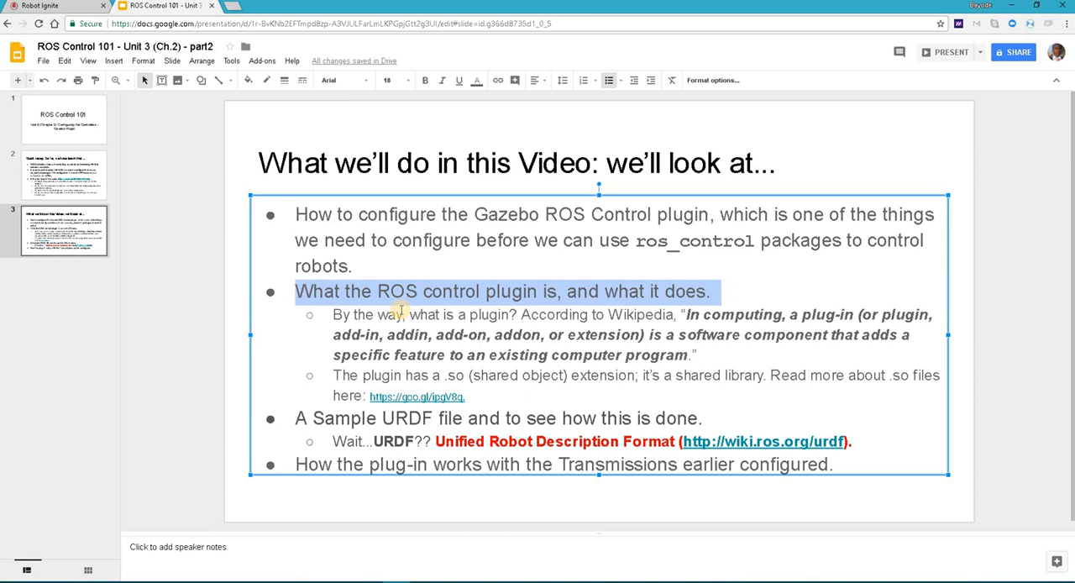
mouse_move(849, 335)
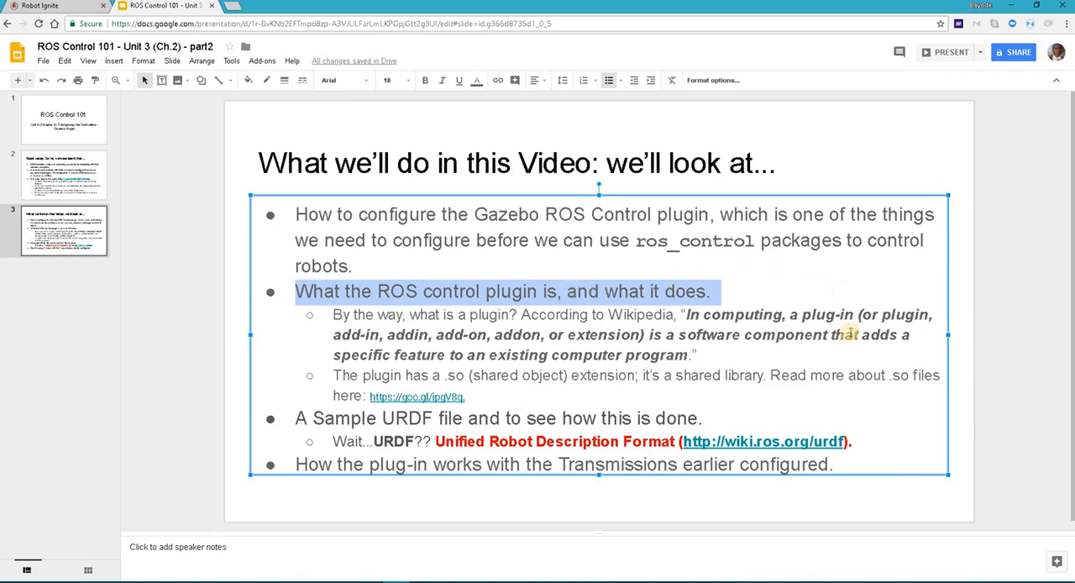
mouse_move(579, 335)
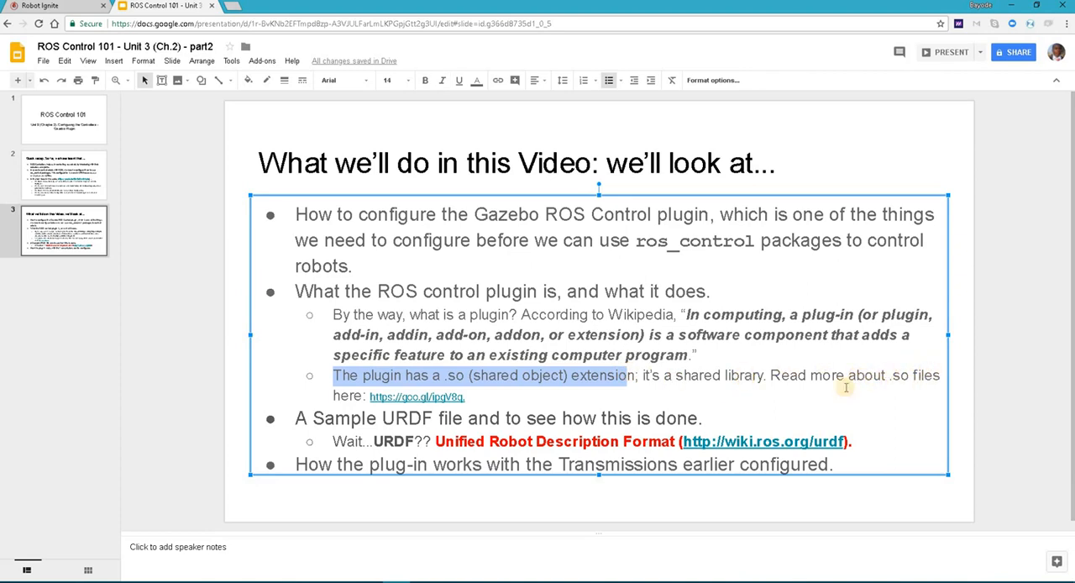
click(416, 396)
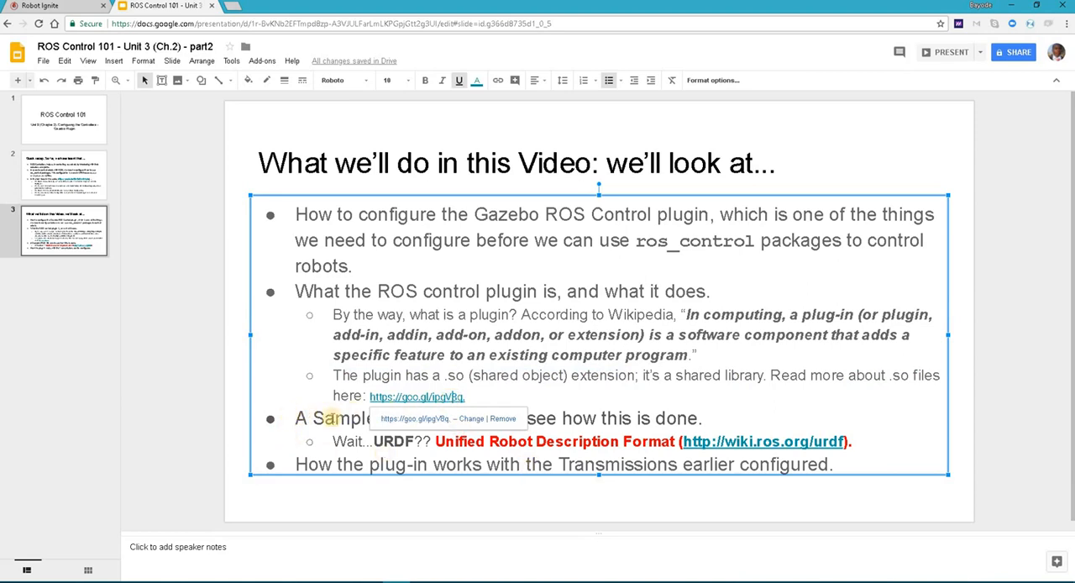
mouse_move(659, 417)
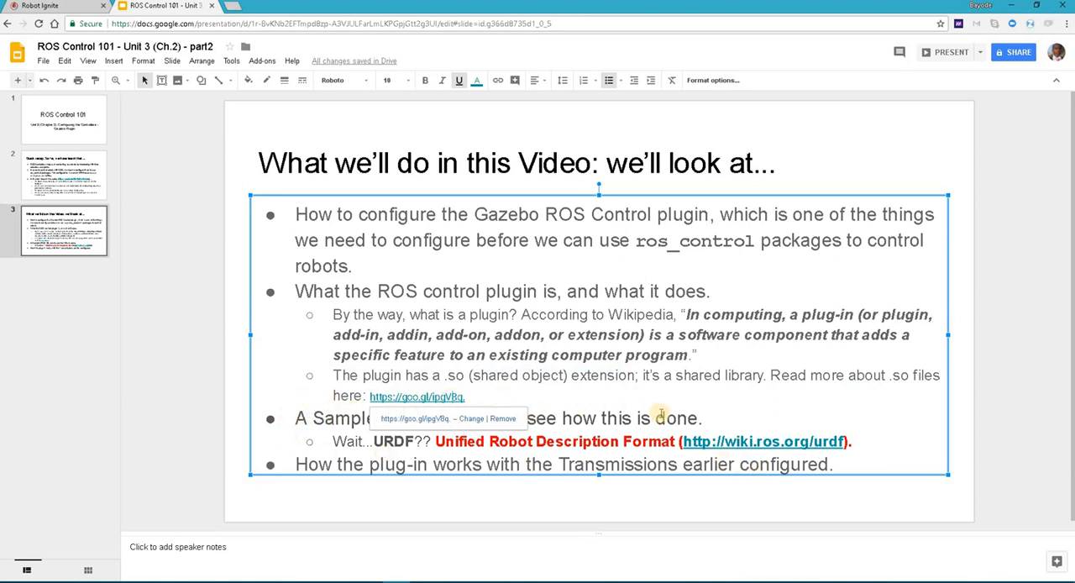
mouse_move(528, 386)
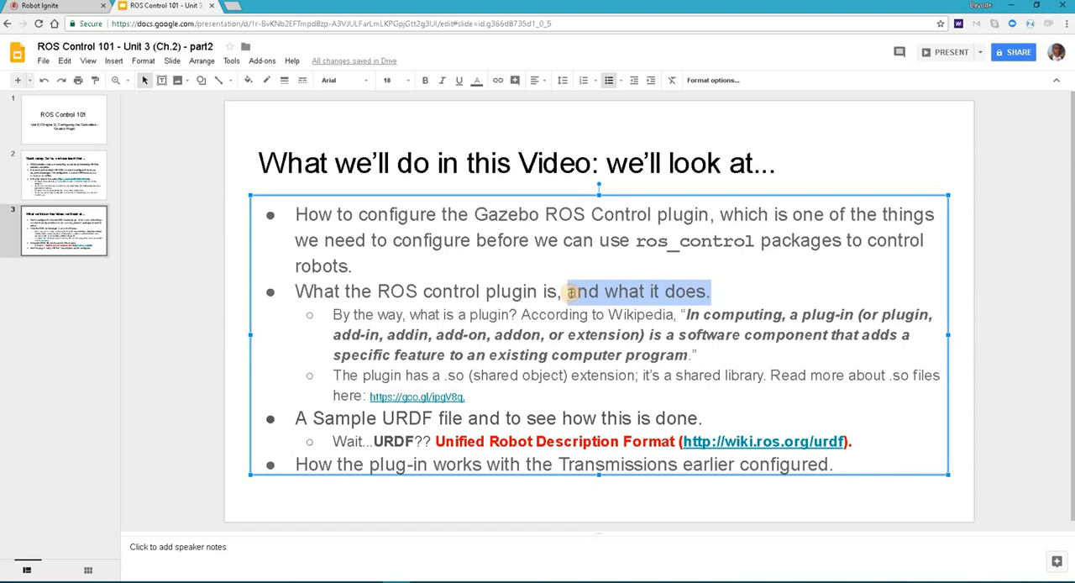
mouse_move(514, 281)
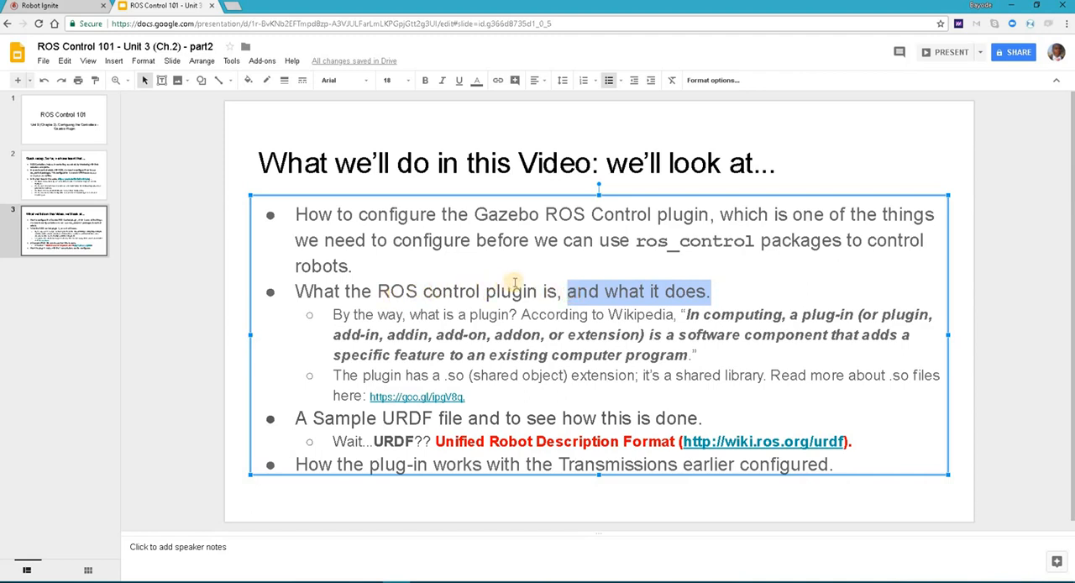
mouse_move(428, 254)
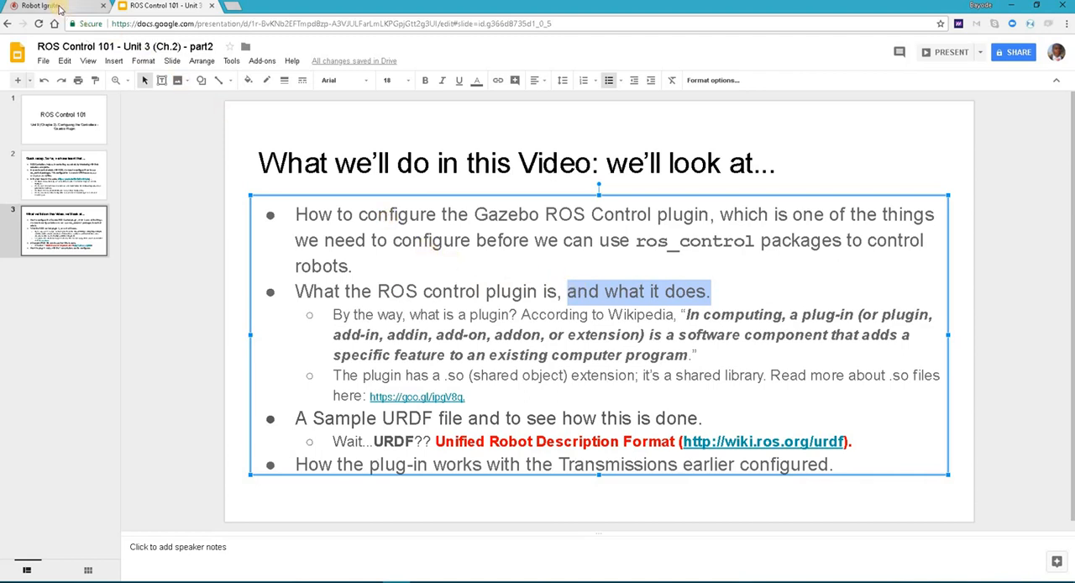
Step: Return to the course notebook and scroll up to Exercise 2.2 with its roscd and cp commands
click(51, 7)
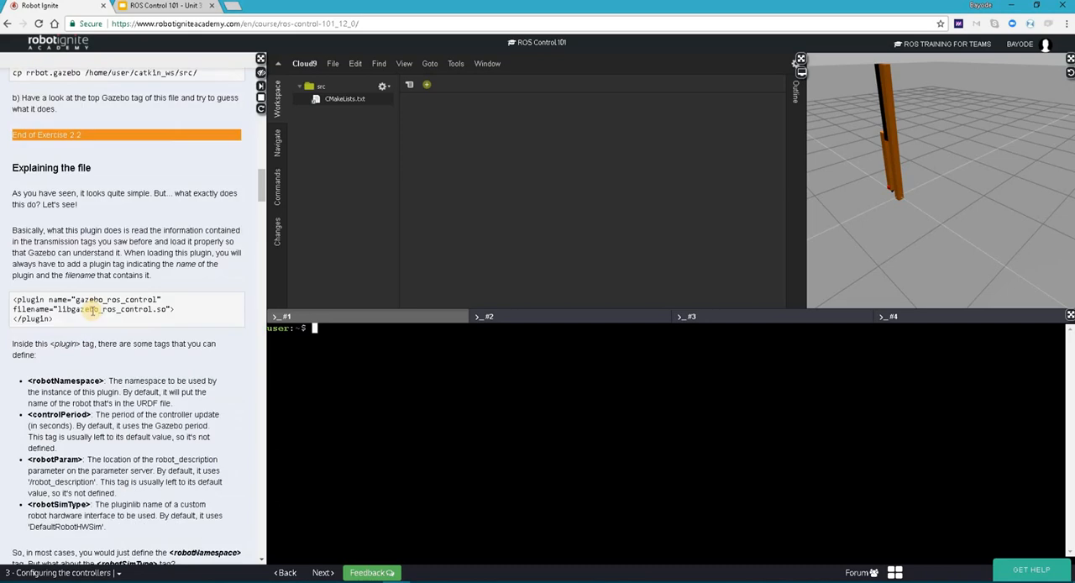
scroll(down, 3)
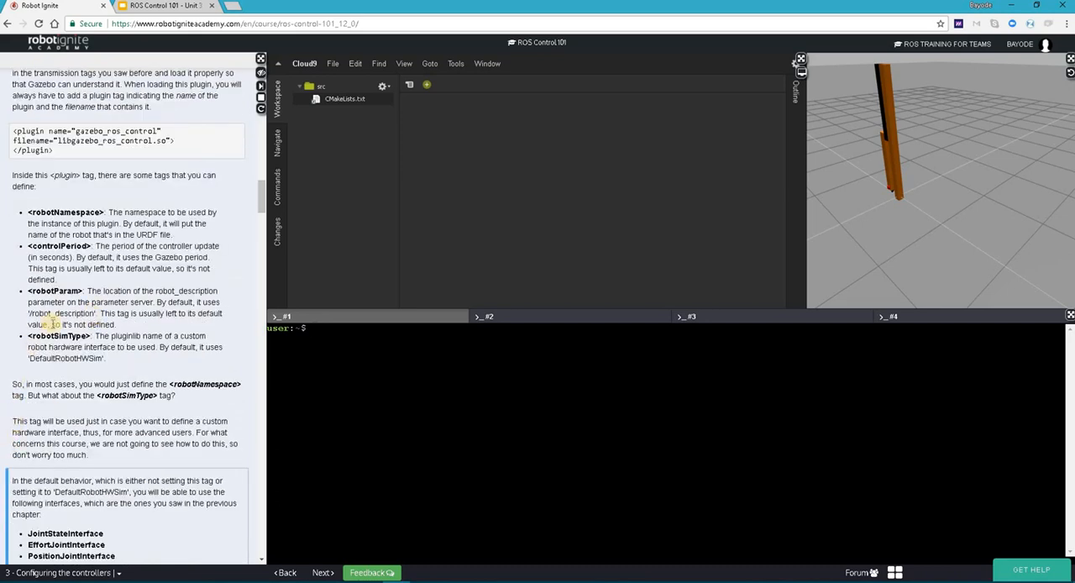
scroll(up, 3)
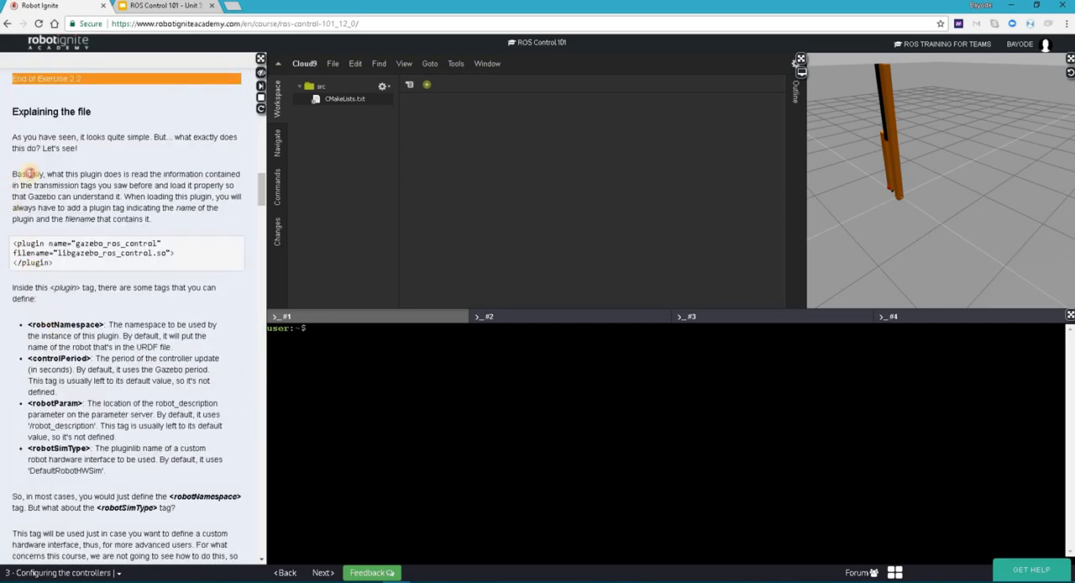
drag(14, 175, 131, 197)
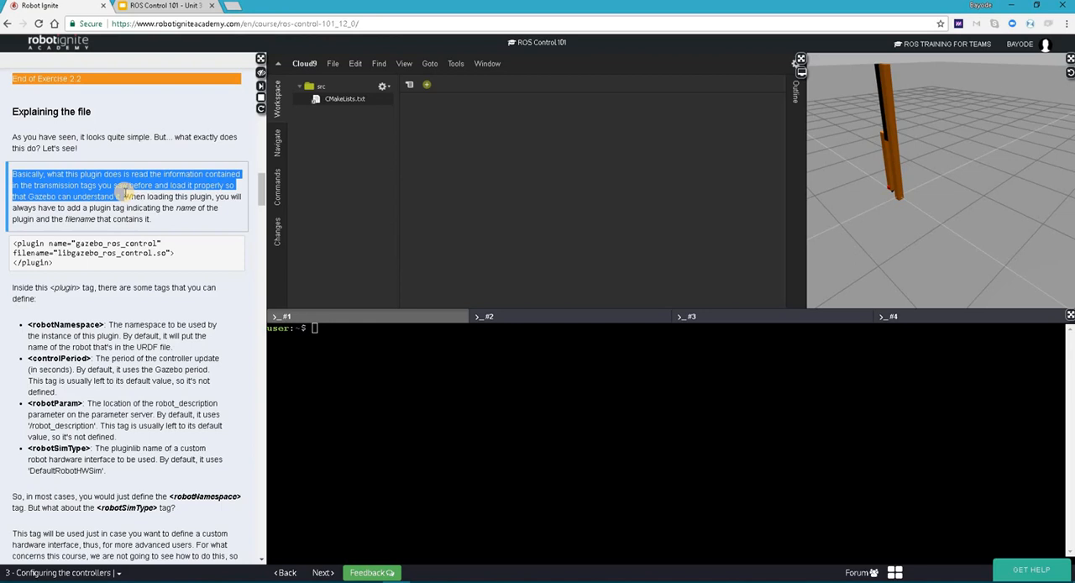
mouse_move(383, 397)
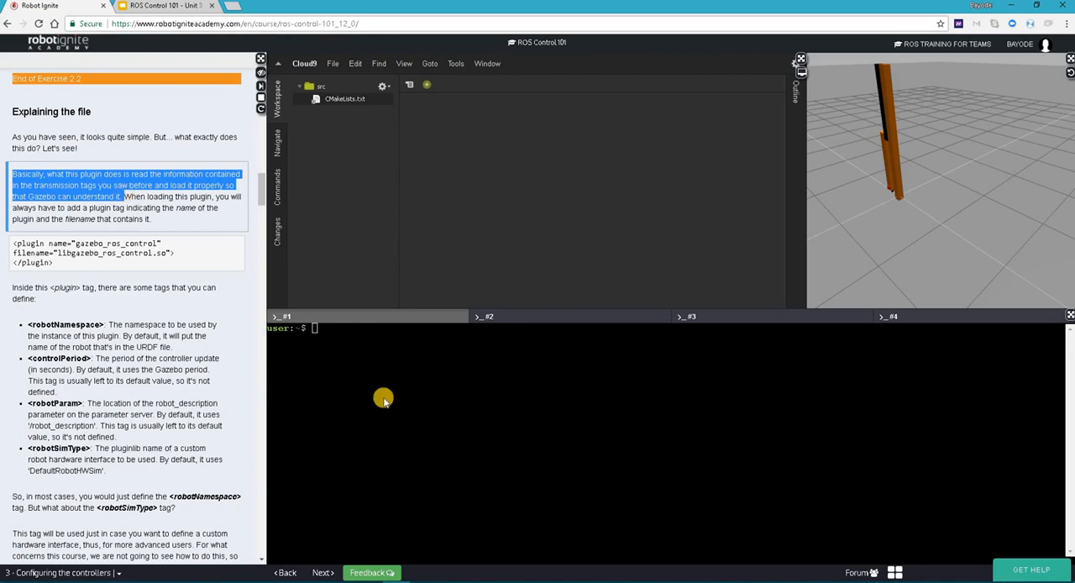
mouse_move(271, 252)
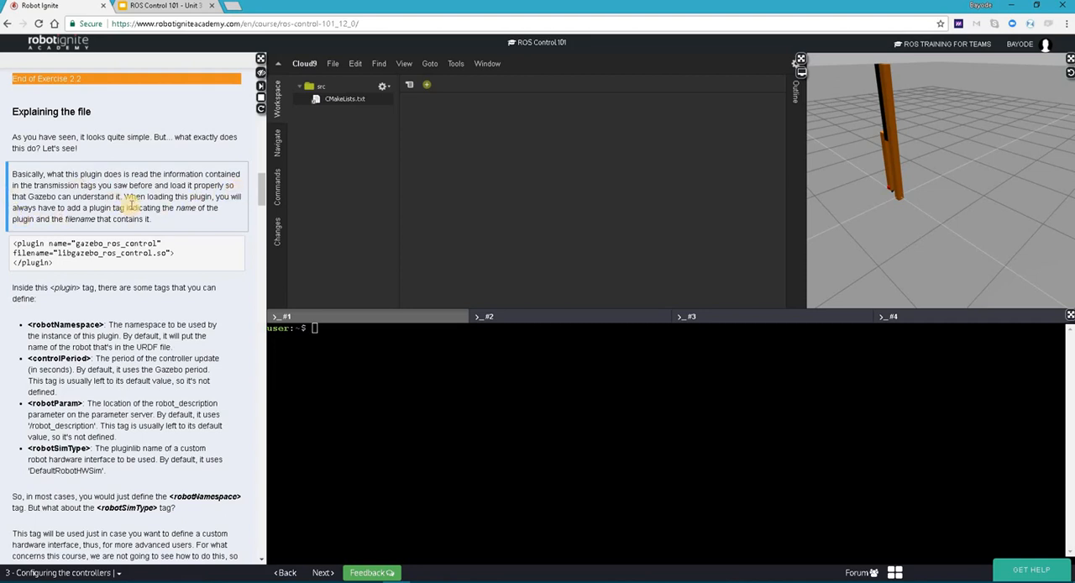
mouse_move(66, 321)
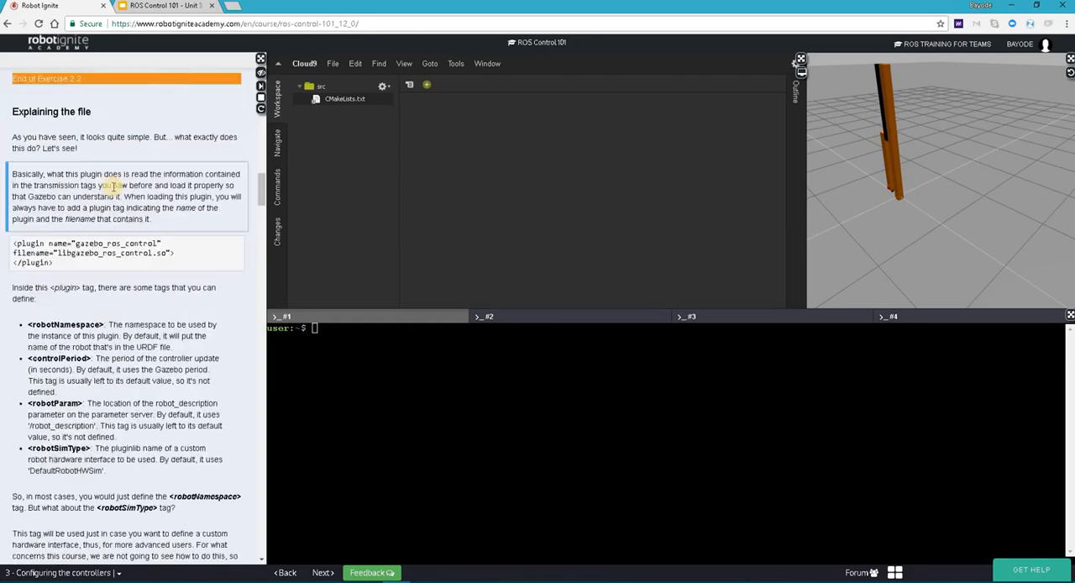
scroll(up, 3)
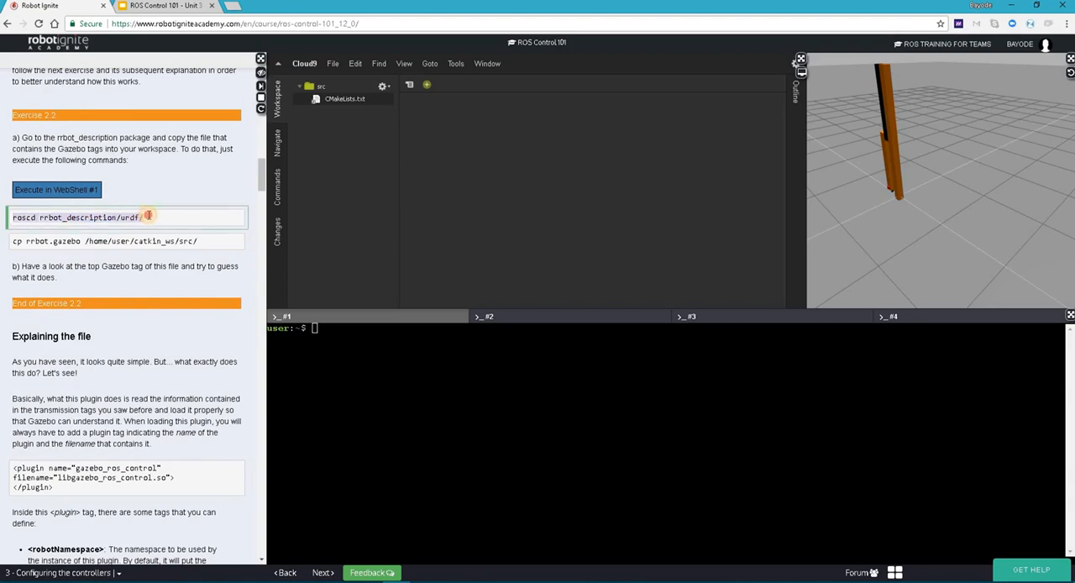
mouse_move(322, 343)
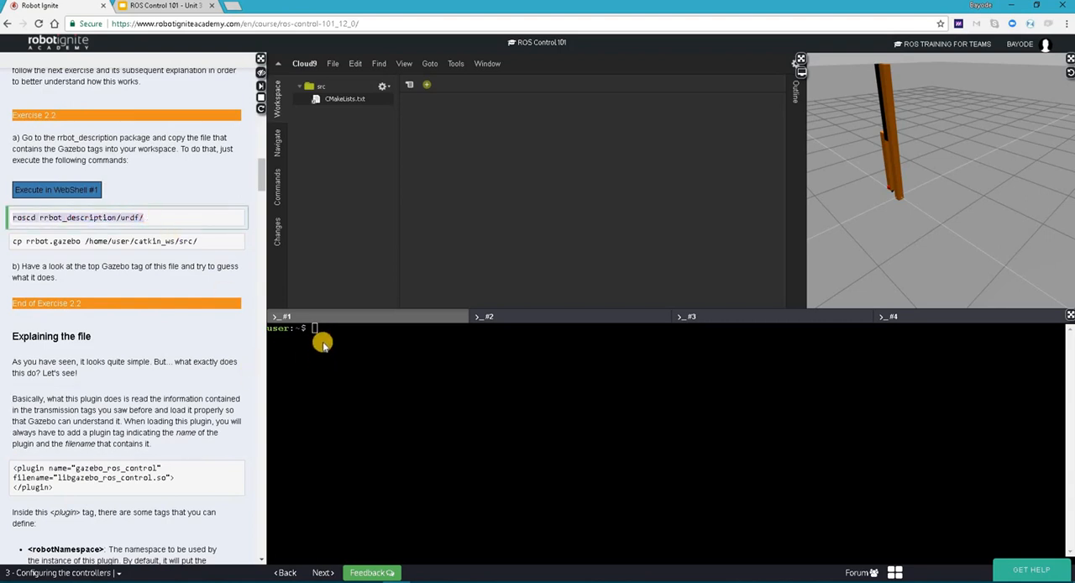
Step: In the shell, roscd into rrbot_description/urdf and run cp rrbot.gazebo /home/user/catkin_ws/src/
text(roscd rrbot_description/urdf/)
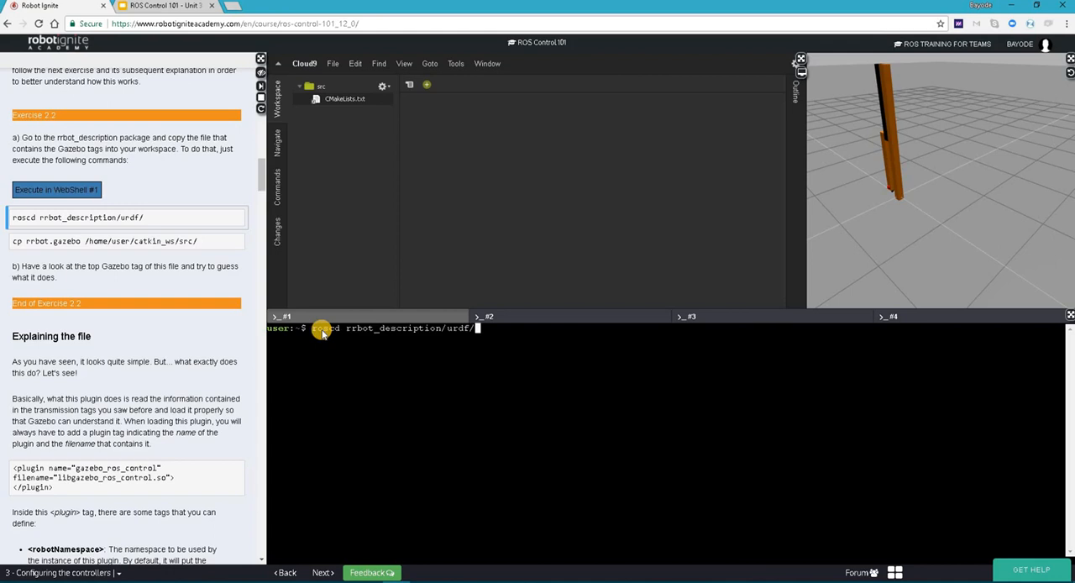
key(Return)
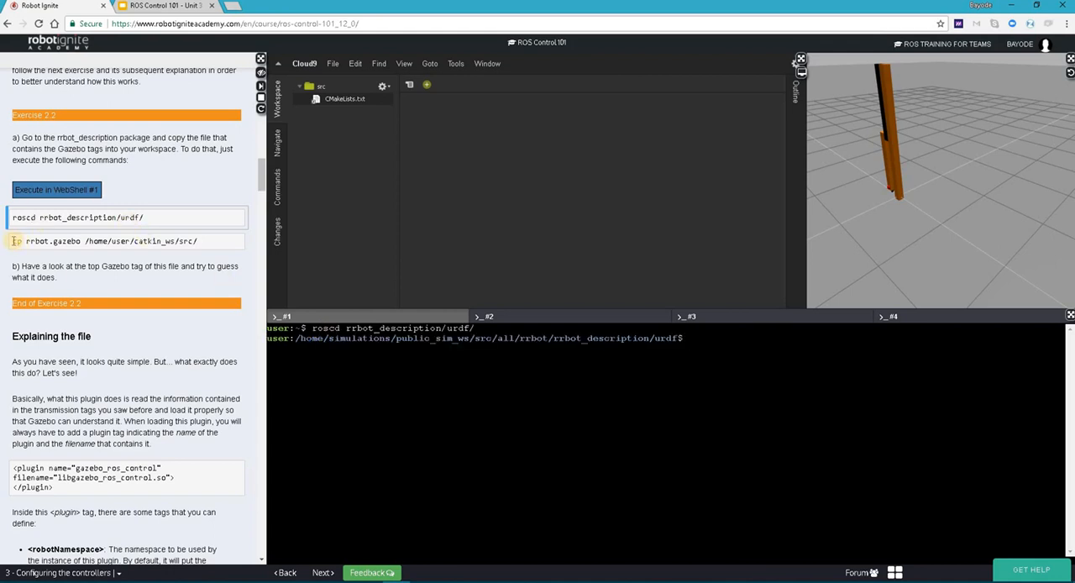
click(126, 242)
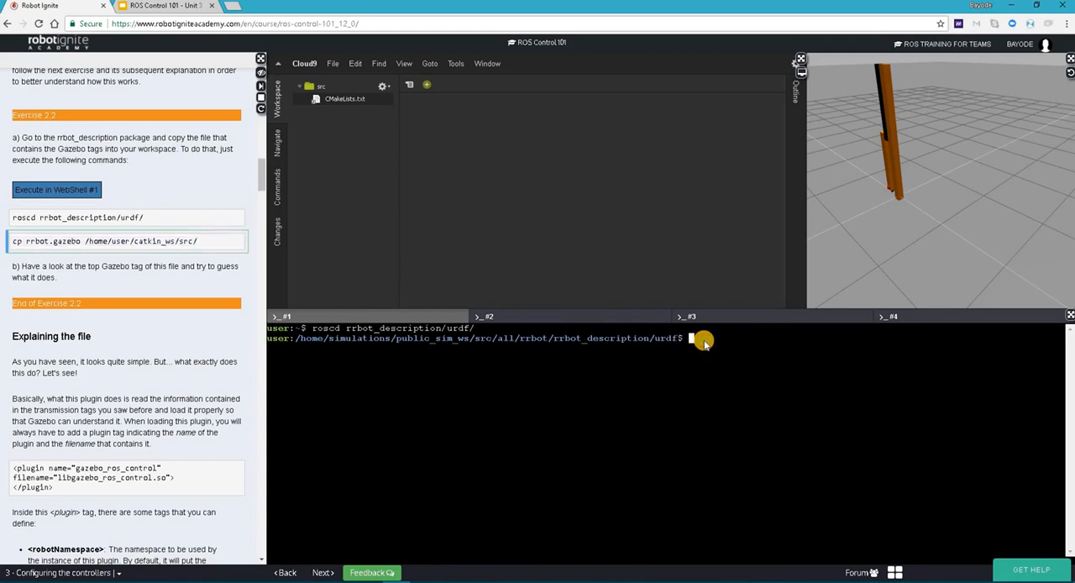
key(Return)
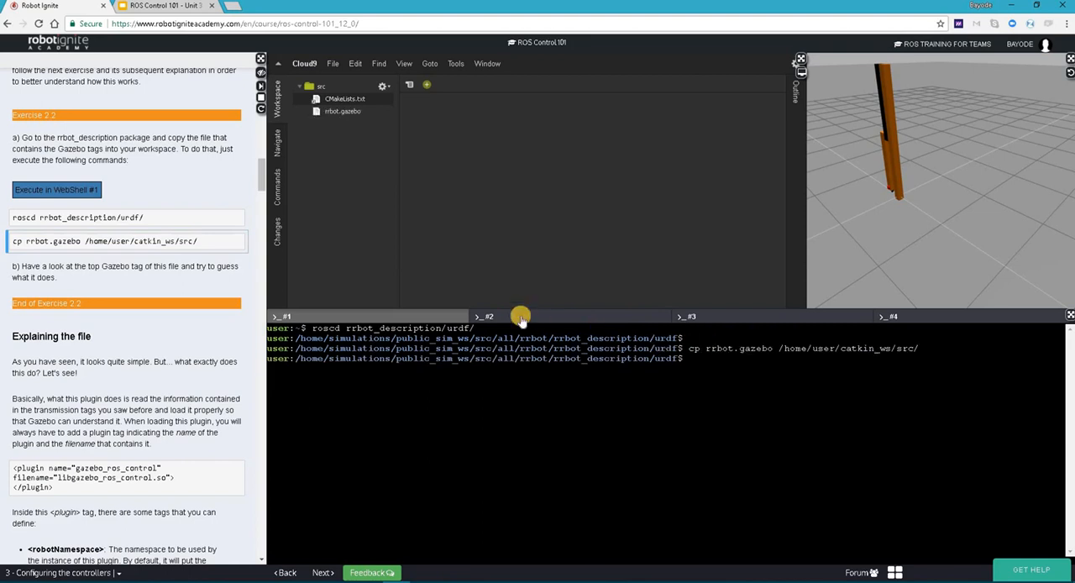
mouse_move(343, 111)
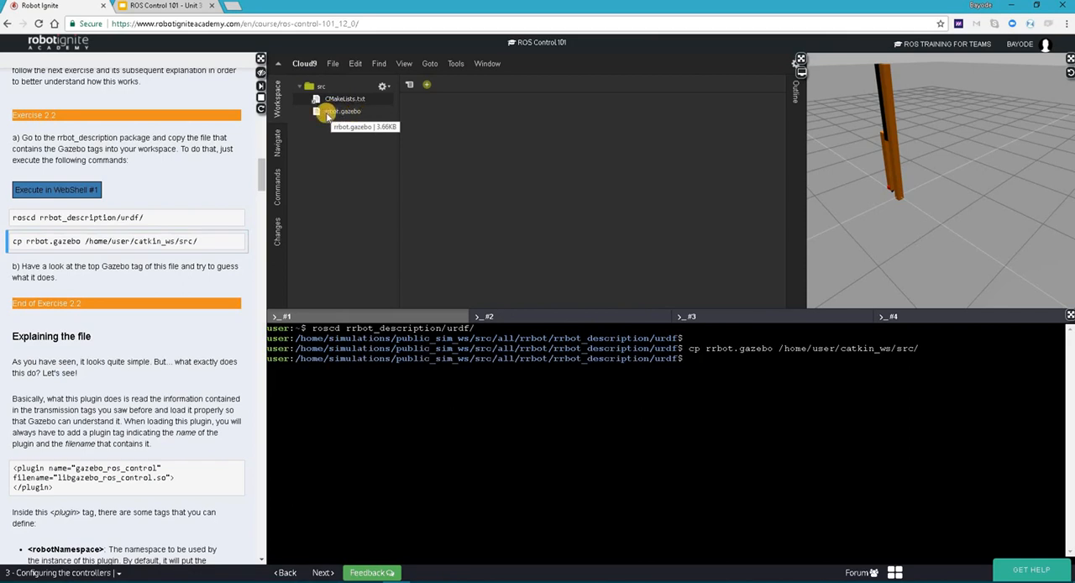
mouse_move(513, 177)
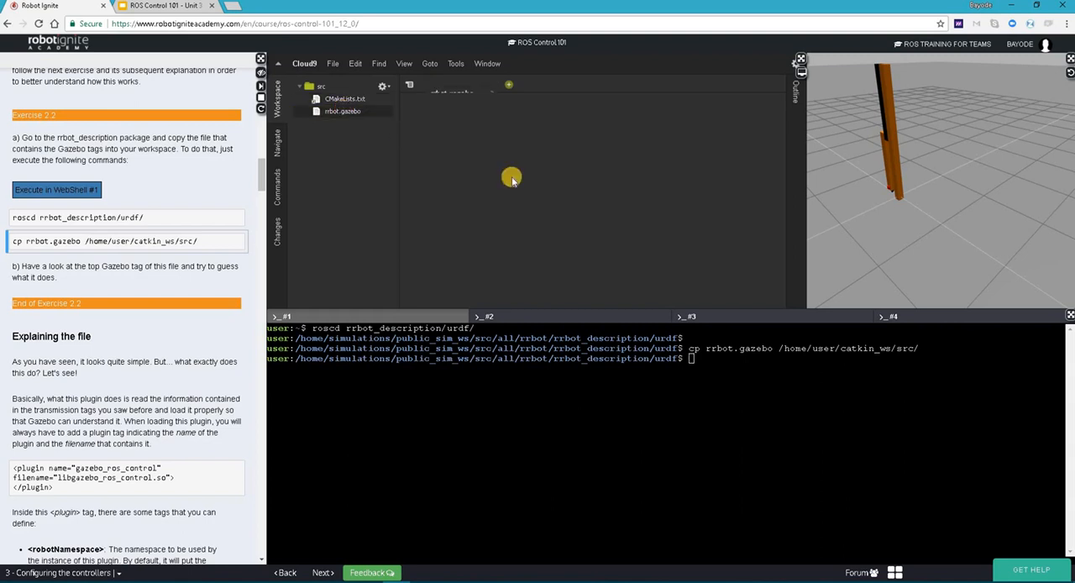
Step: Open rrbot.gazebo from the Cloud9 file tree and maximize the editor panel
click(343, 111)
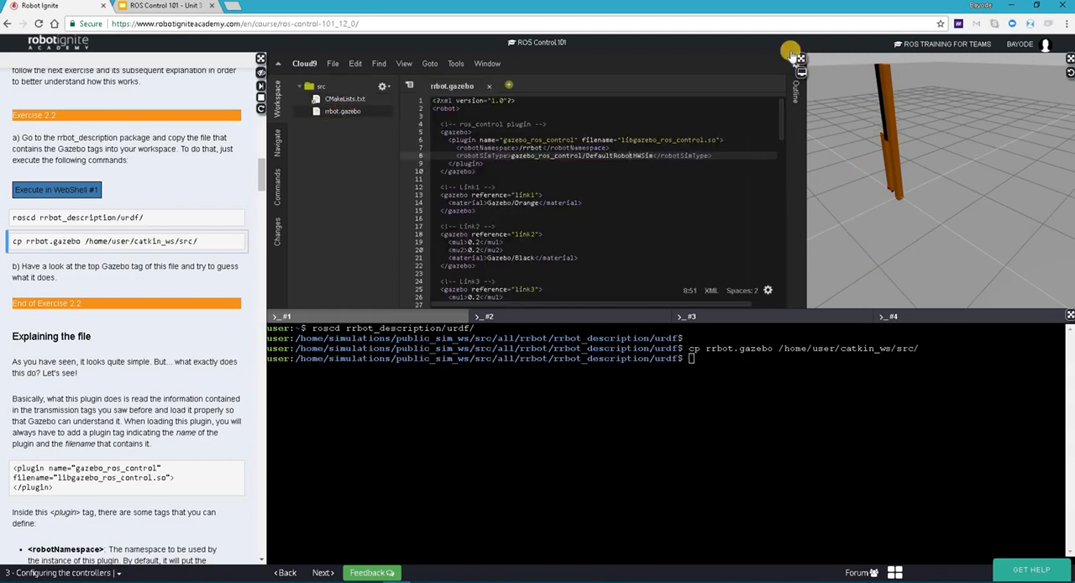
click(790, 52)
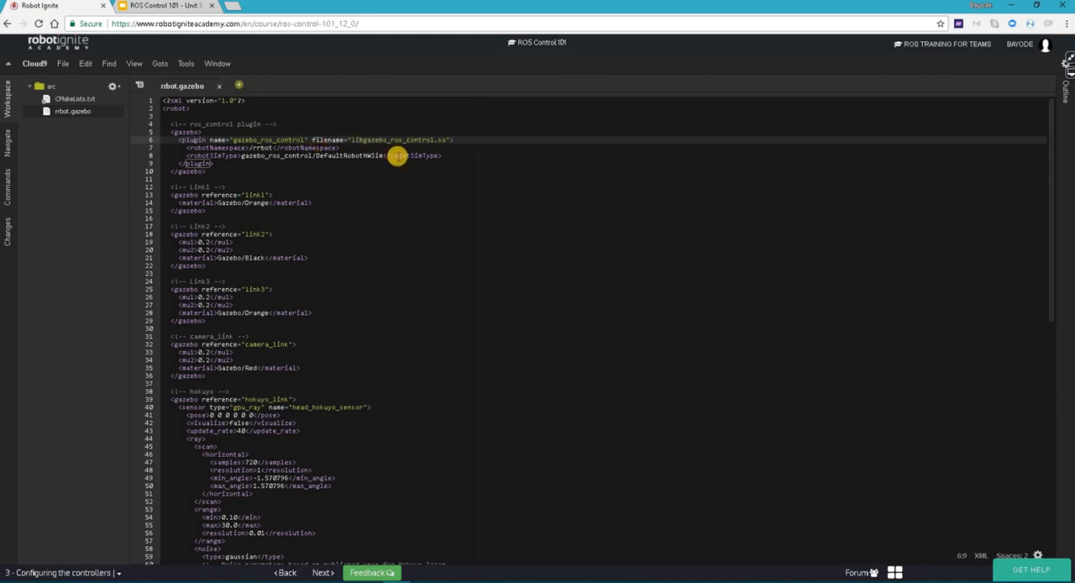
mouse_move(360, 139)
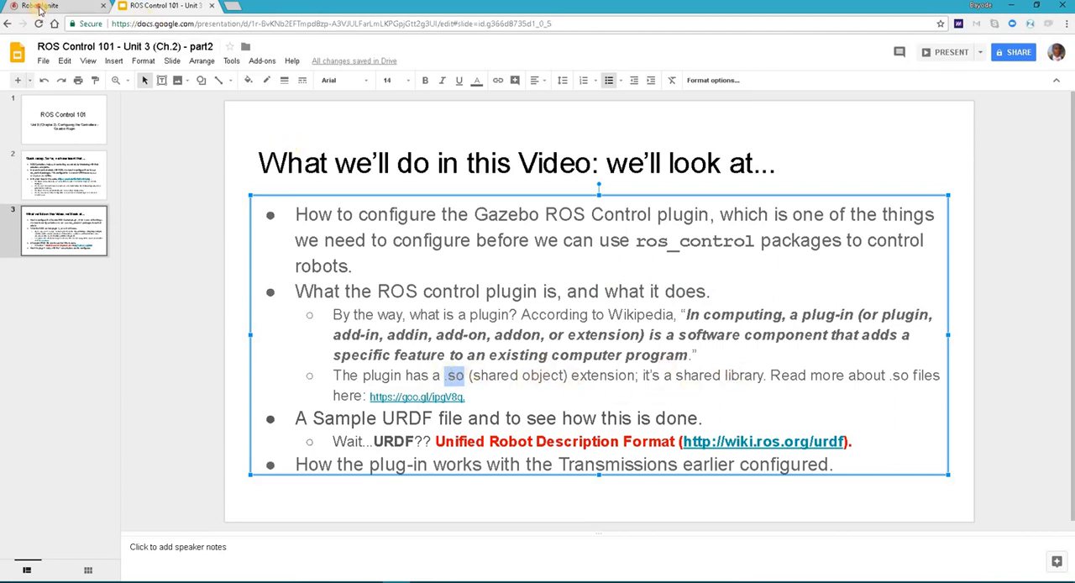
Step: Switch from the Google Slides tab back to the Robot Ignite course tab
click(37, 7)
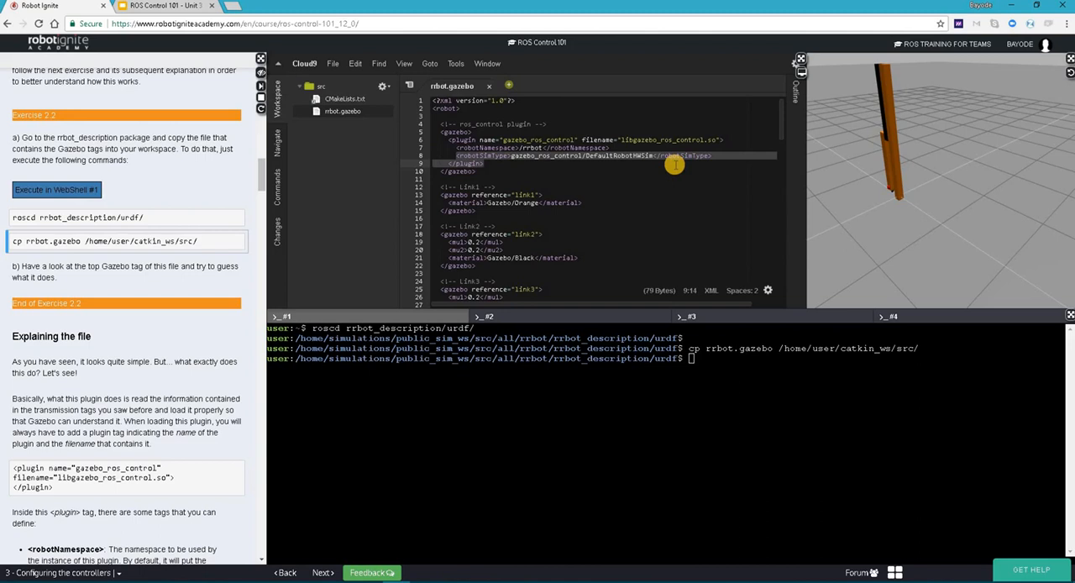
Step: Highlight the robotNamespace tag description and point out the rrbot namespace value in rrbot.gazebo
scroll(down, 3)
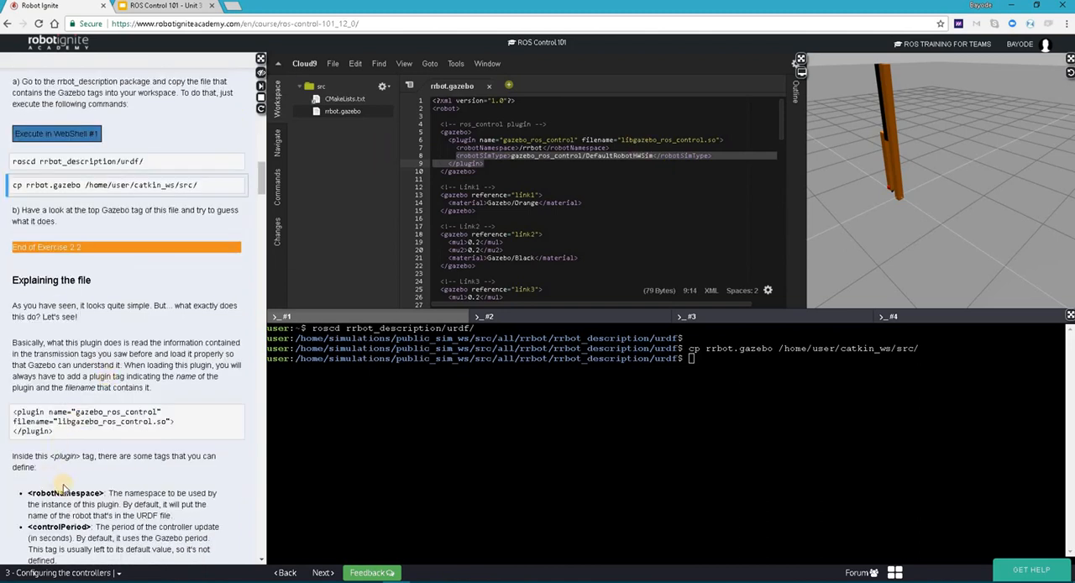
double_click(64, 493)
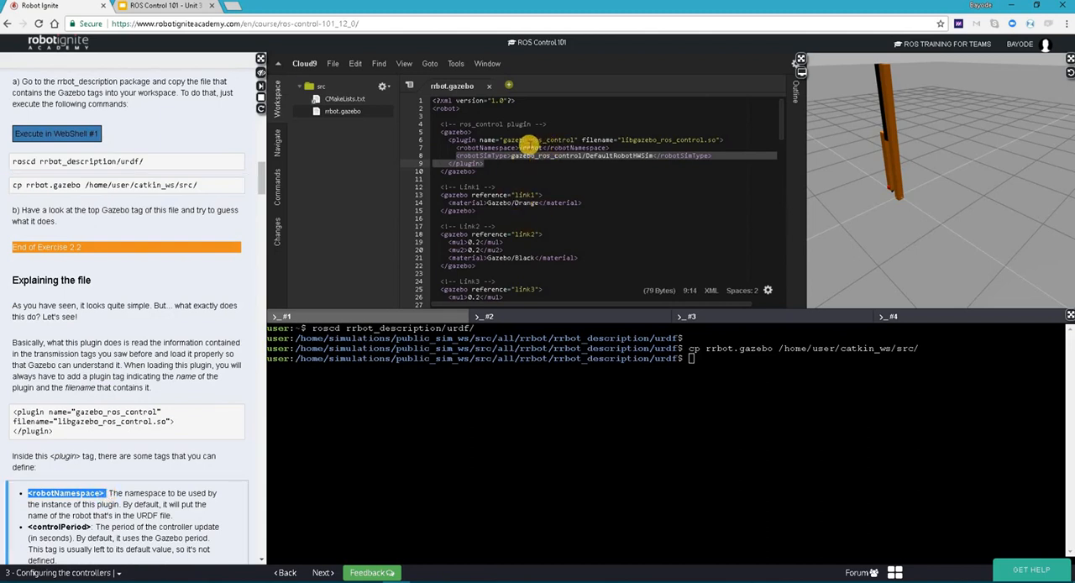
click(538, 148)
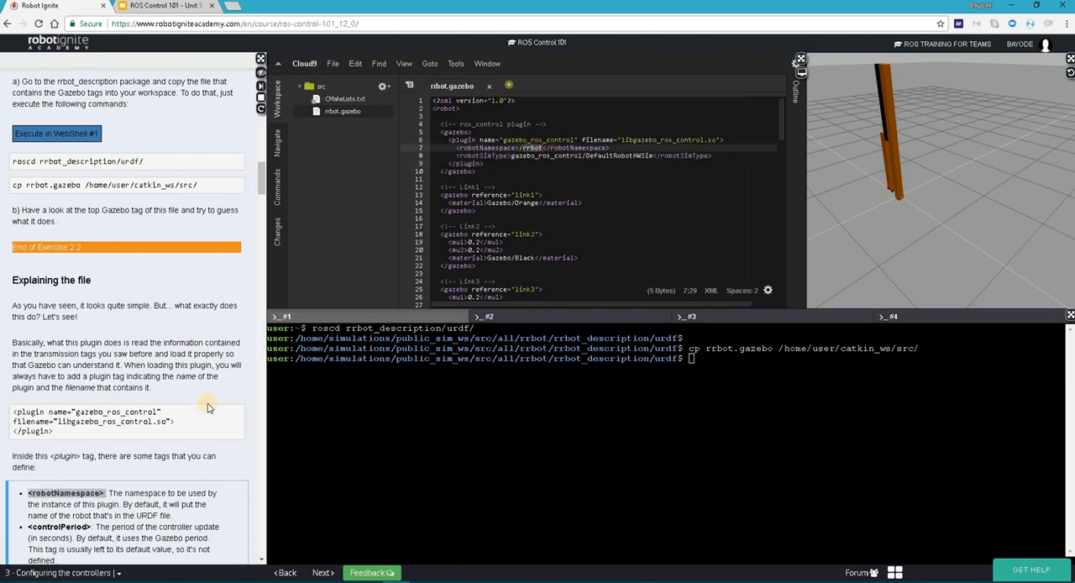
Step: Scroll the notebook down through robotSimType to the default hardware interfaces list
scroll(down, 3)
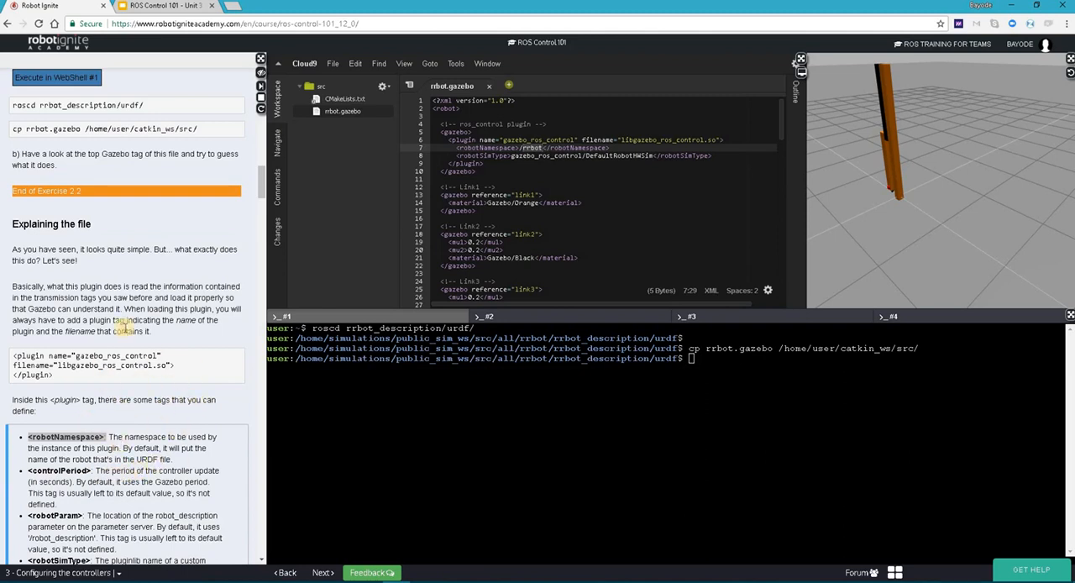
mouse_move(205, 289)
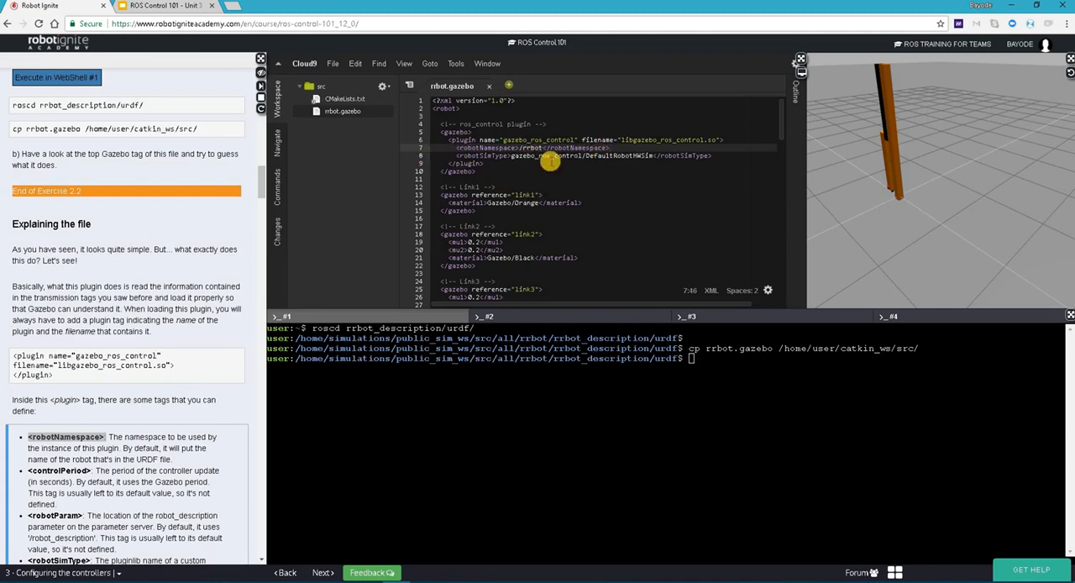
mouse_move(171, 445)
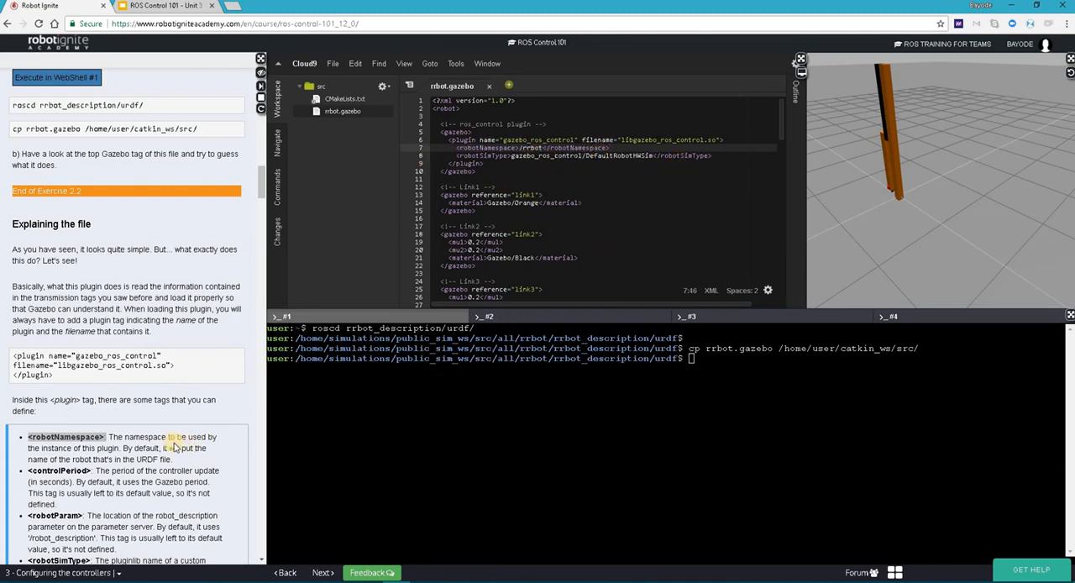
scroll(down, 3)
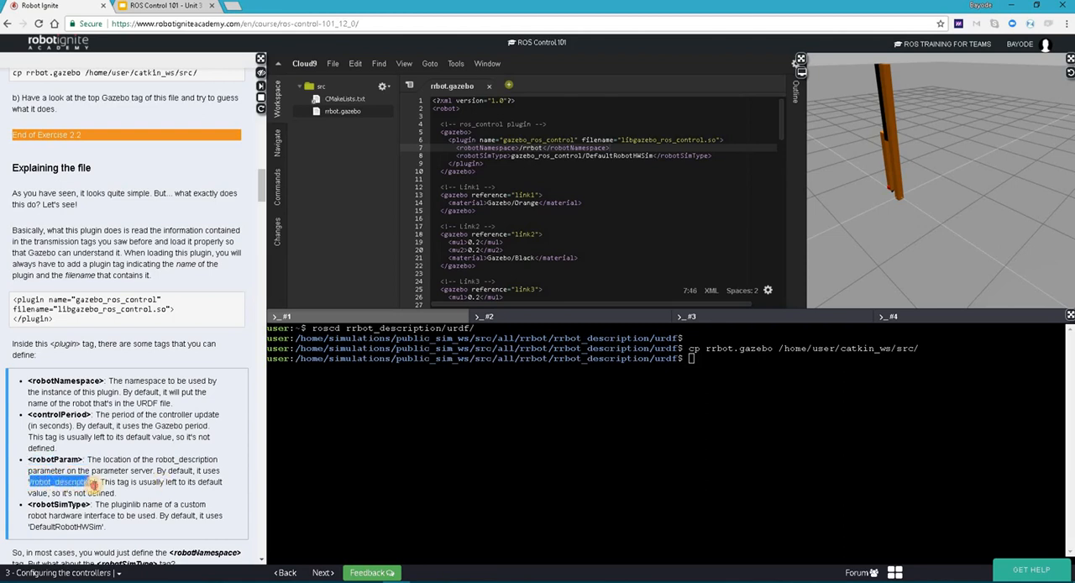
mouse_move(595, 161)
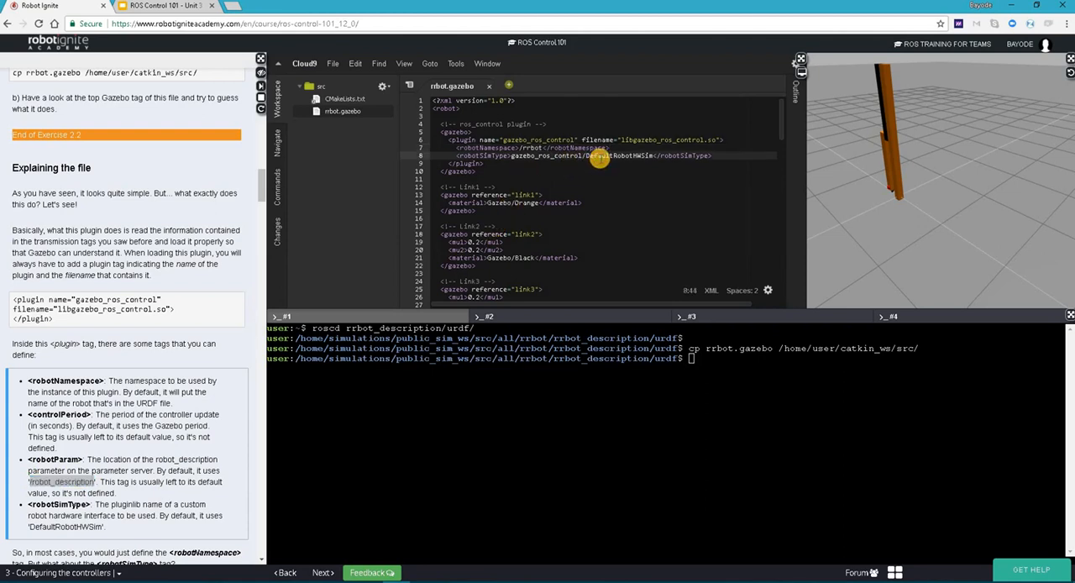
mouse_move(598, 154)
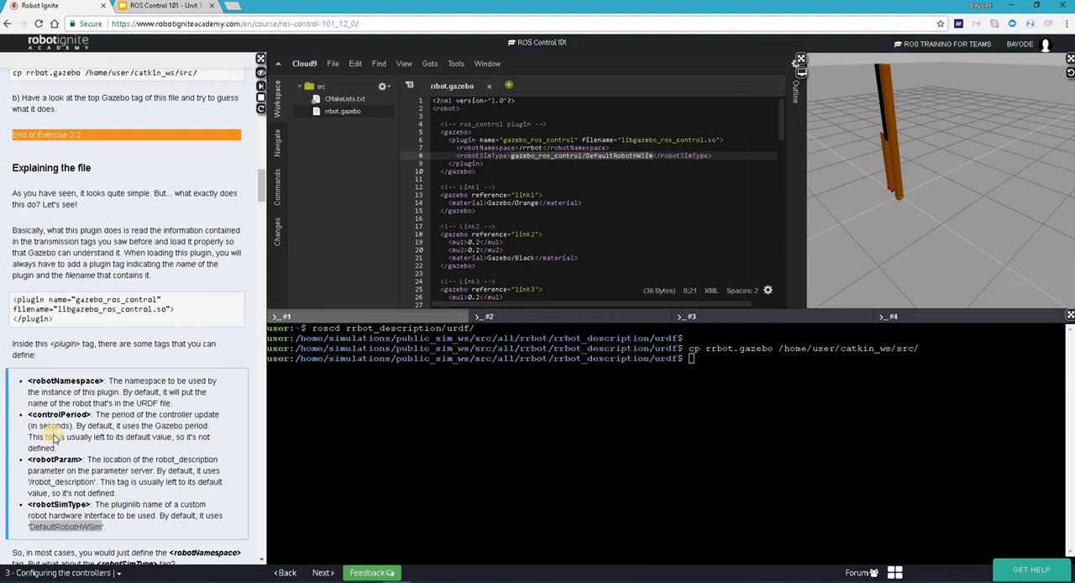
scroll(down, 3)
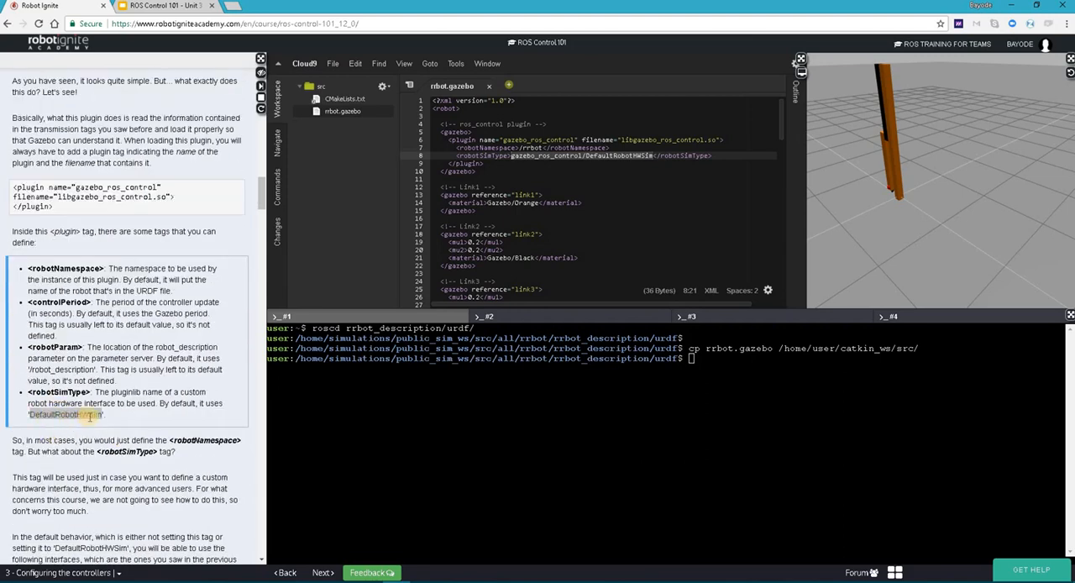
scroll(down, 3)
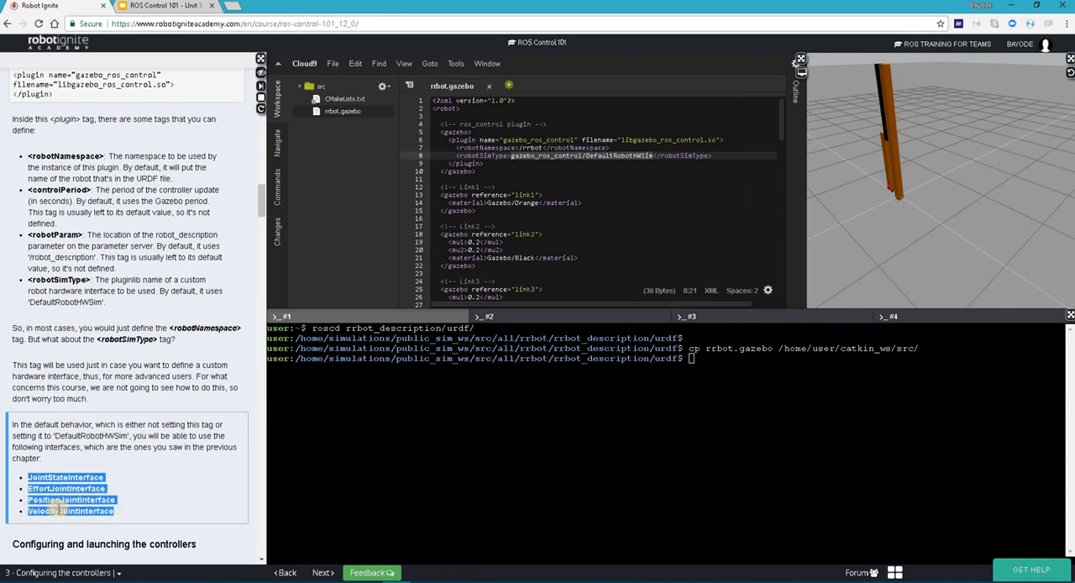
mouse_move(192, 457)
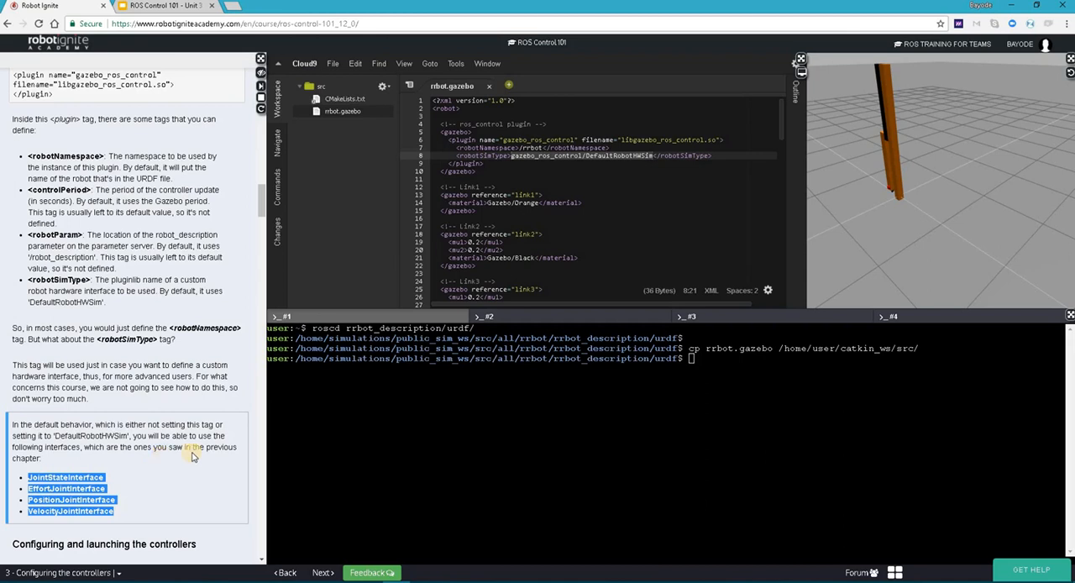